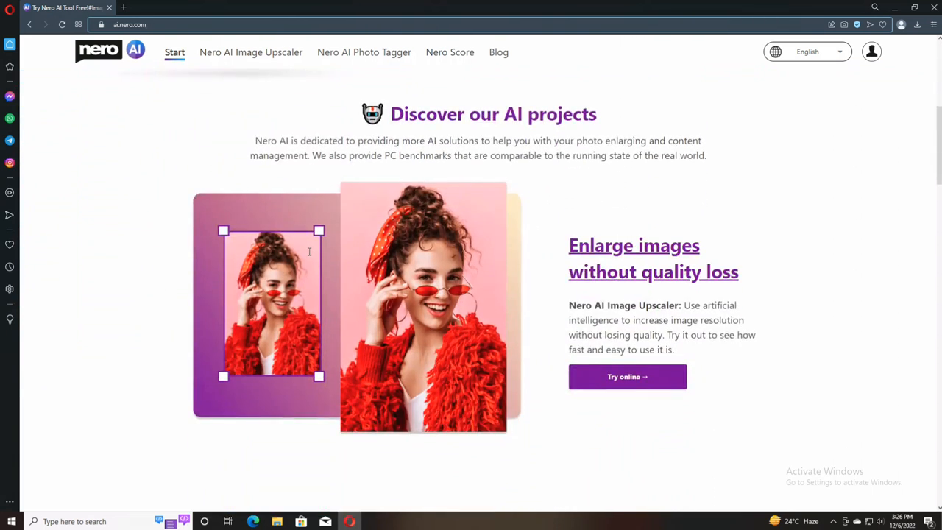
Go to the Image Upscaler product page and slide the face sample to reveal more of the original
{"action": "scroll", "scroll_direction": "down", "scroll_amount": 3}
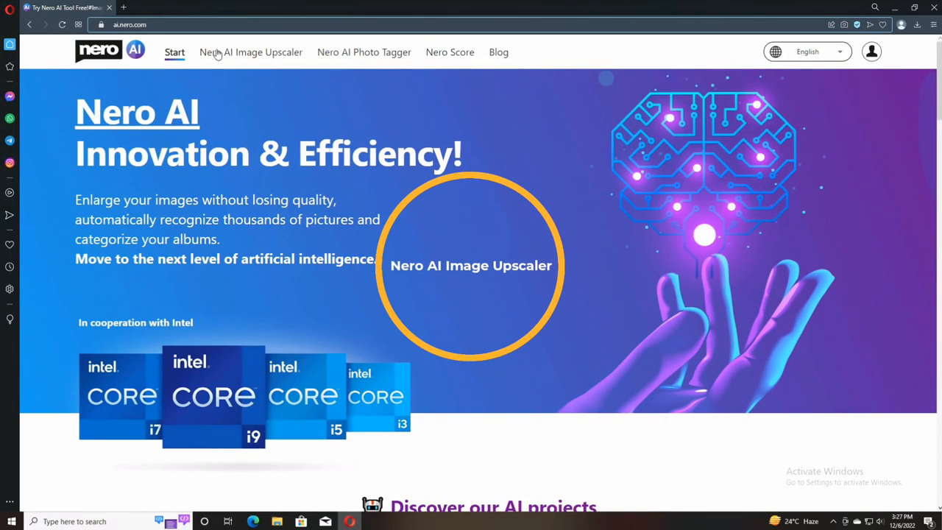
{"action": "left_click", "coordinate": [250, 52]}
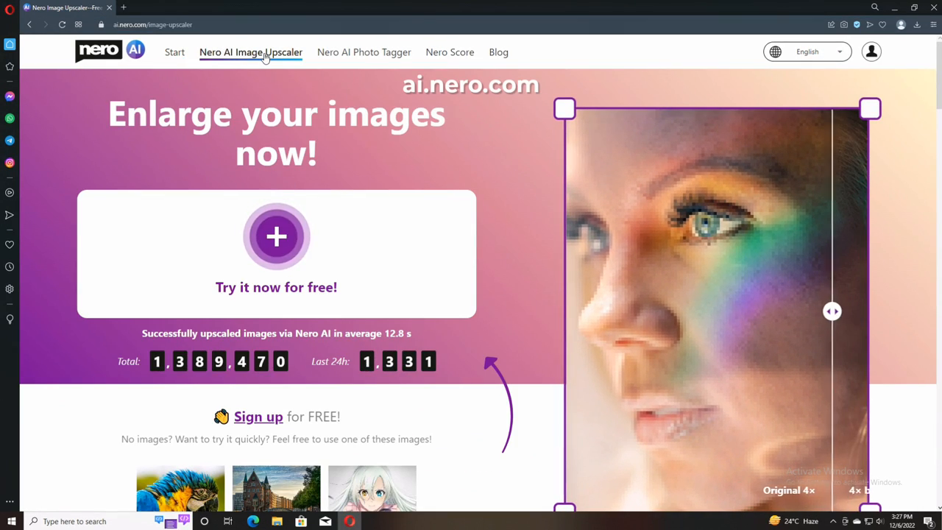
{"action": "left_click_drag", "start_coordinate": [832, 311], "coordinate": [708, 311]}
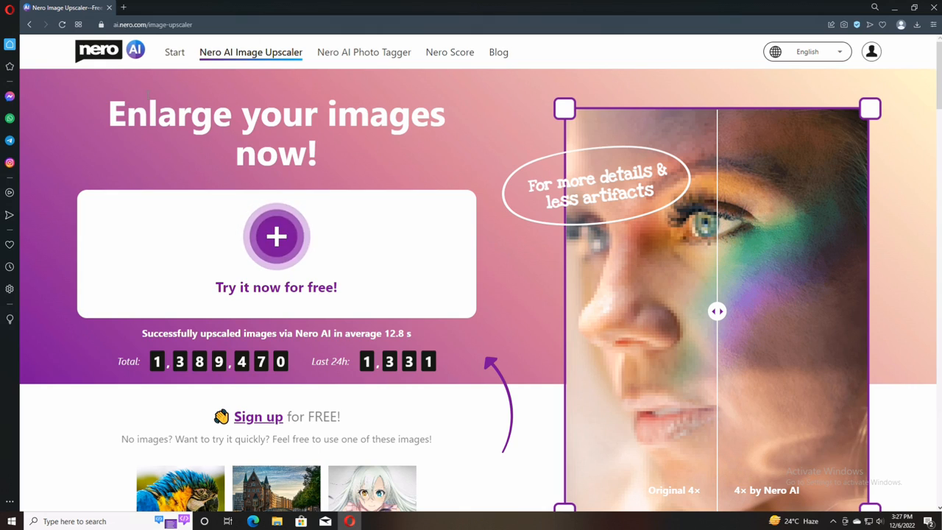
{"action": "scroll", "scroll_direction": "down", "scroll_amount": 3}
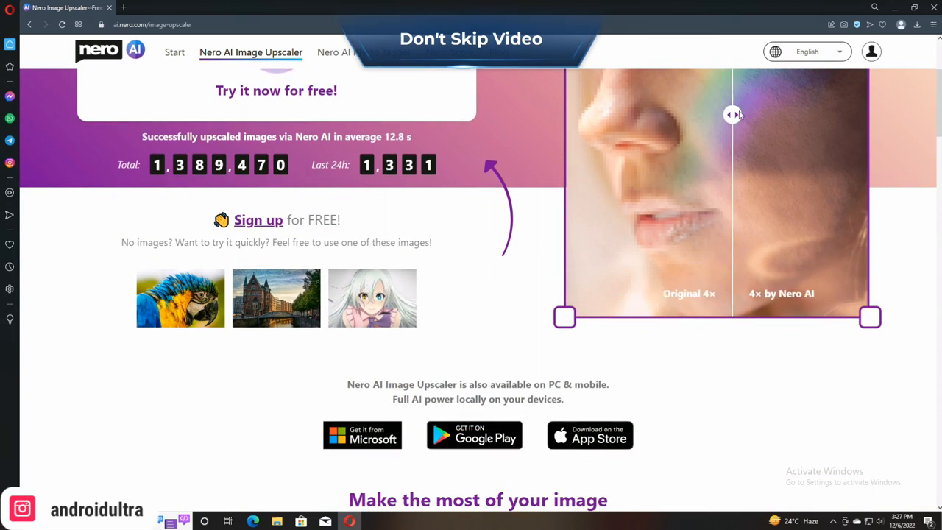
{"action": "scroll", "scroll_direction": "down", "scroll_amount": 3}
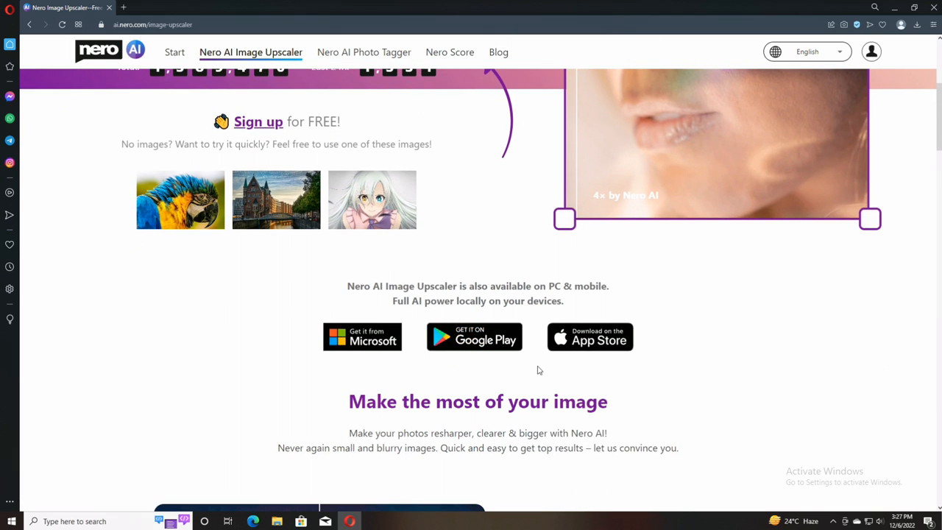
{"action": "scroll", "scroll_direction": "down", "scroll_amount": 3}
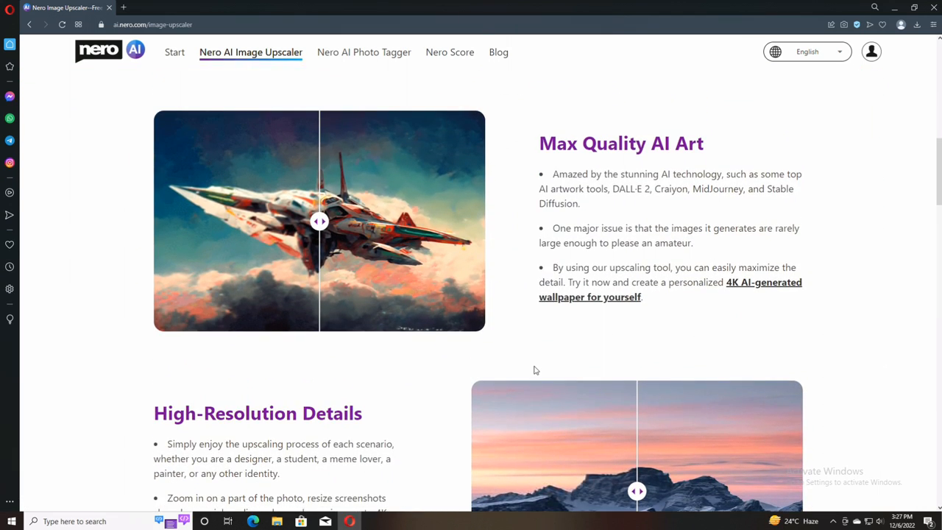
{"action": "left_click_drag", "start_coordinate": [318, 221], "coordinate": [159, 221]}
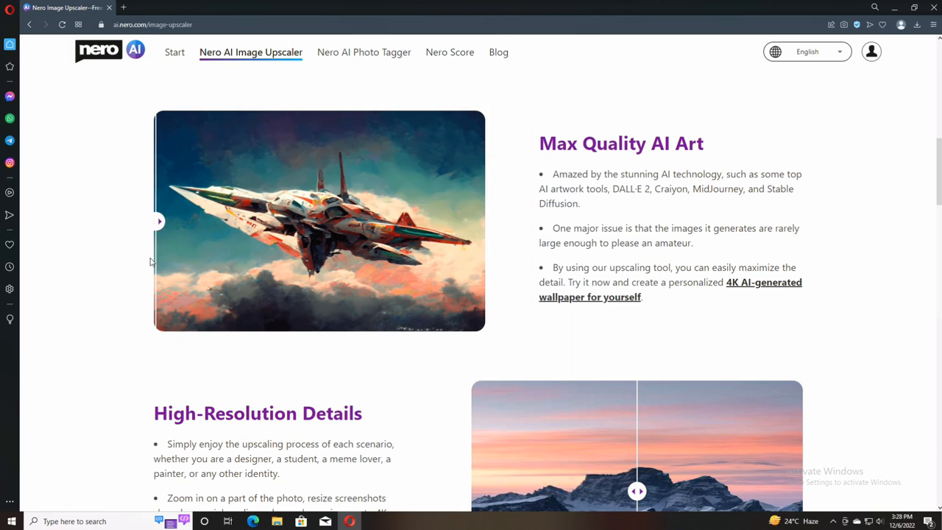
{"action": "left_click_drag", "start_coordinate": [158, 221], "coordinate": [207, 221]}
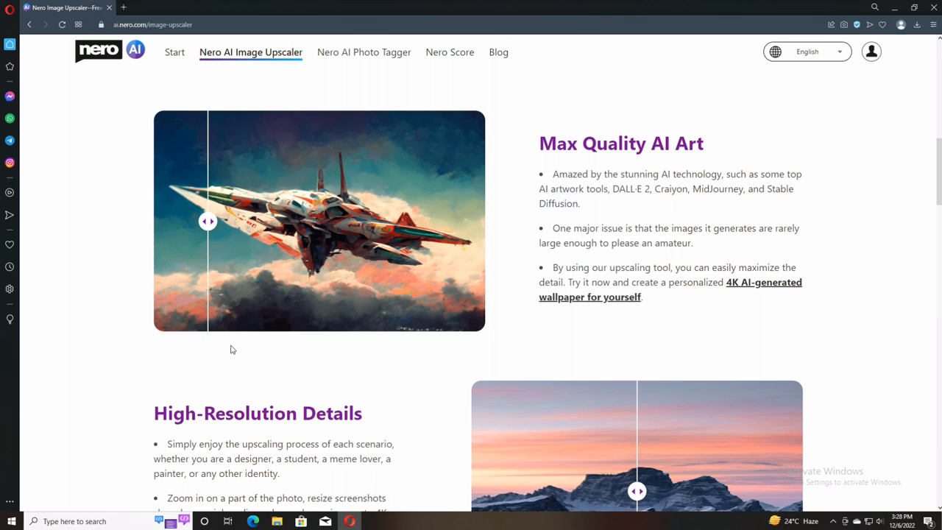
{"action": "left_click_drag", "start_coordinate": [207, 221], "coordinate": [468, 221]}
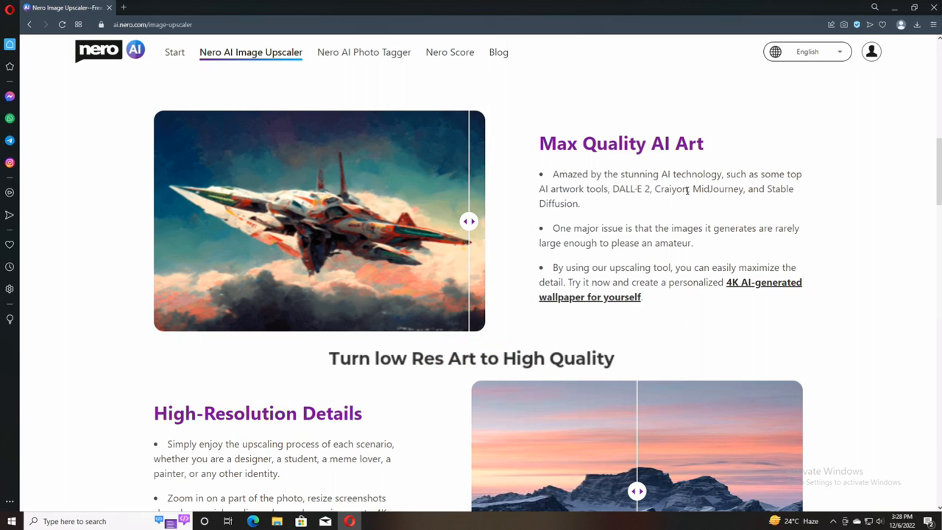
{"action": "double_click", "coordinate": [669, 188]}
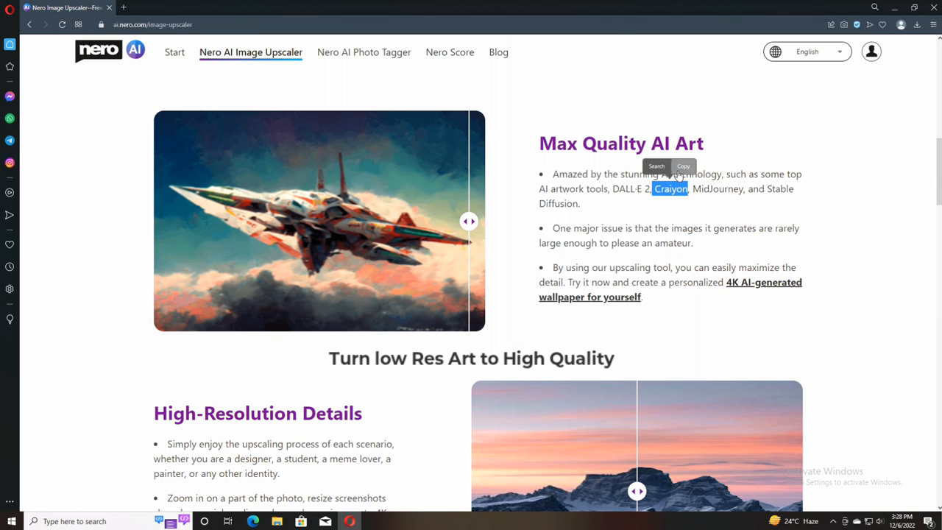
{"action": "scroll", "scroll_direction": "down", "scroll_amount": 3}
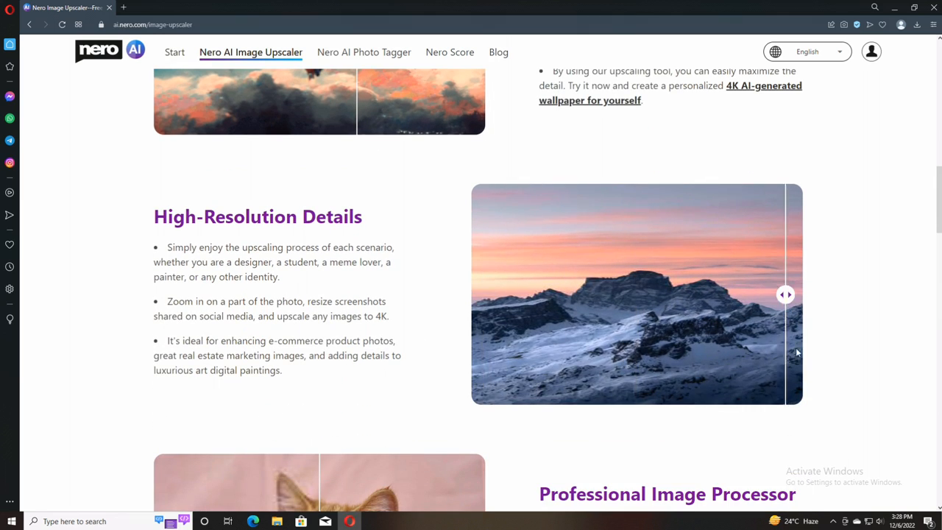
{"action": "scroll", "scroll_direction": "down", "scroll_amount": 3}
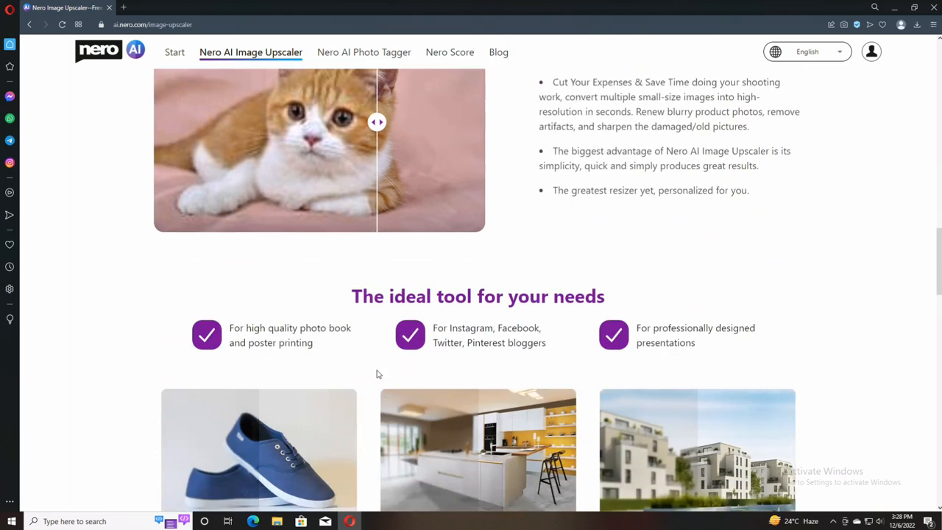
{"action": "scroll", "scroll_direction": "down", "scroll_amount": 3}
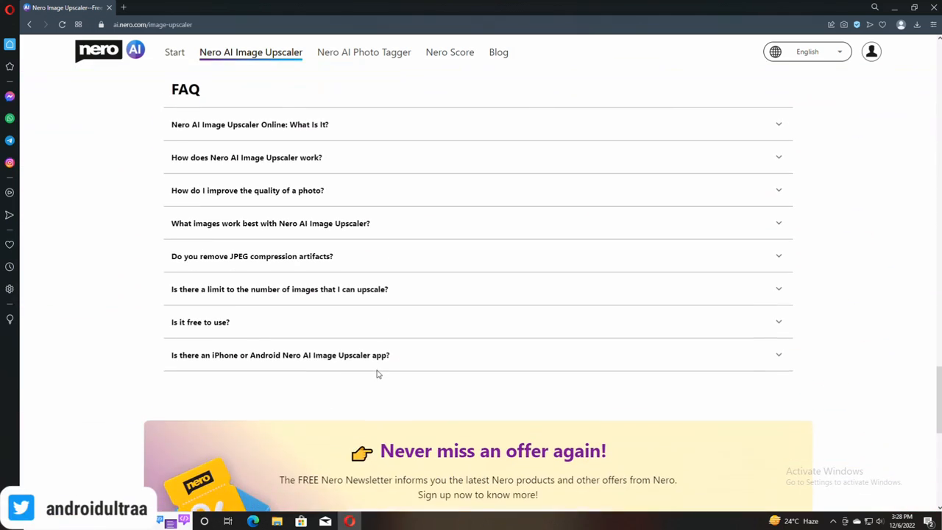
{"action": "scroll", "scroll_direction": "down", "scroll_amount": 3}
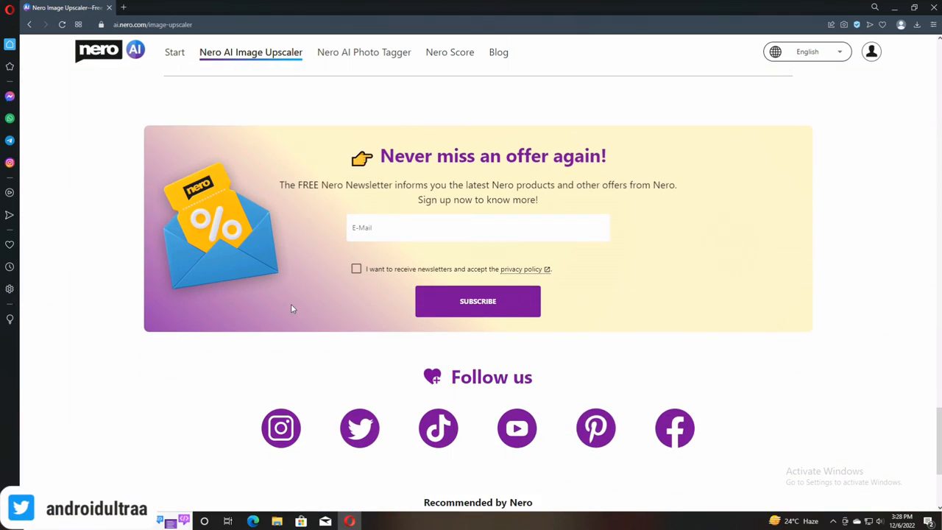
{"action": "scroll", "scroll_direction": "up", "scroll_amount": 3}
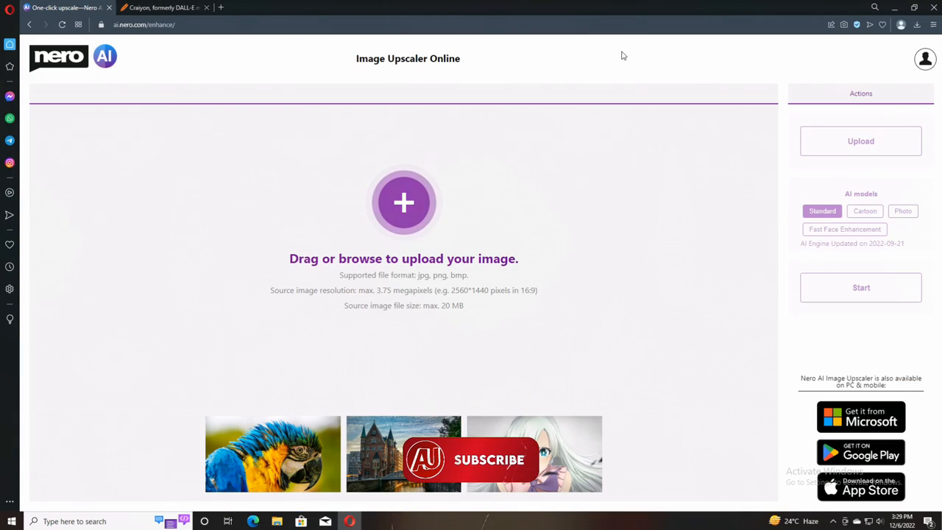
{"action": "mouse_move", "coordinate": [432, 287]}
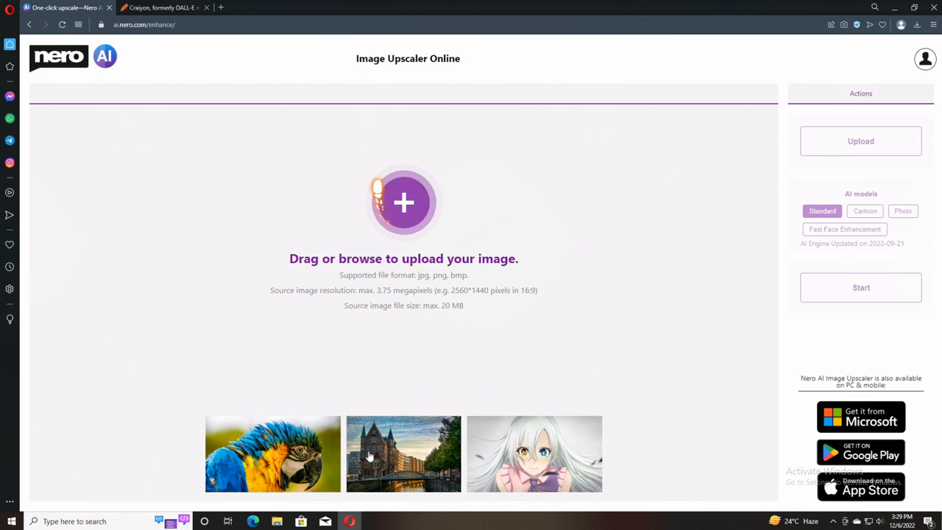
Choose the town sample photo below the upload area to upscale it
{"action": "left_click", "coordinate": [403, 453]}
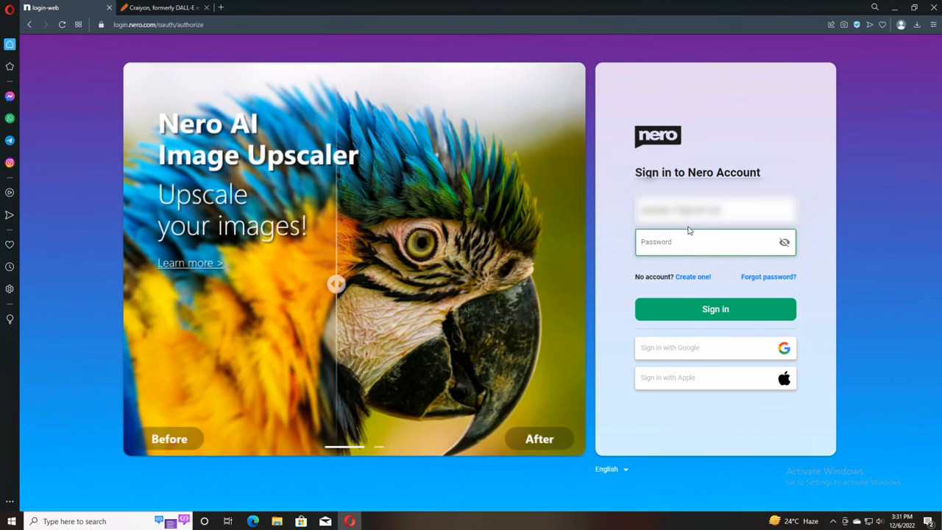
Enter the account password on the Nero sign-in page to complete sign-in
{"action": "left_click", "coordinate": [716, 309]}
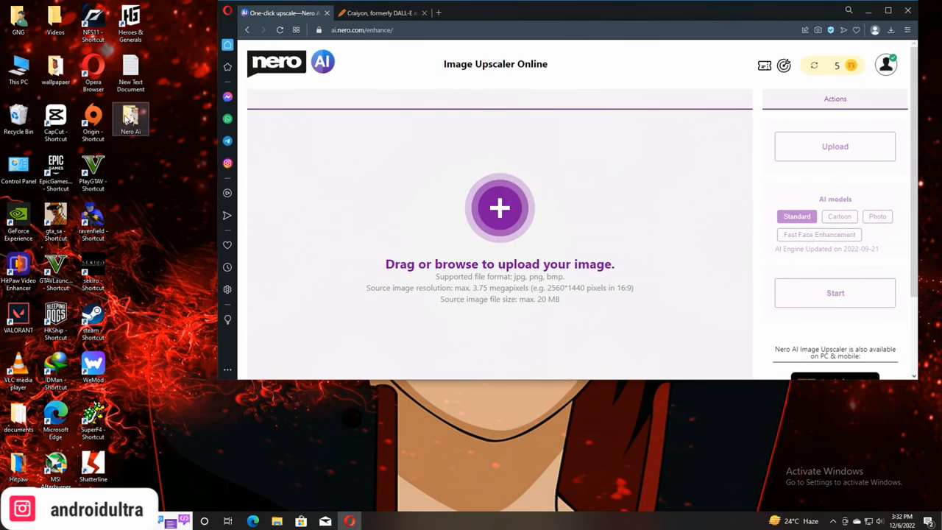
Load the anime girl picture, upscale it with the Cartoon model and compare the faces
{"action": "left_click", "coordinate": [499, 207]}
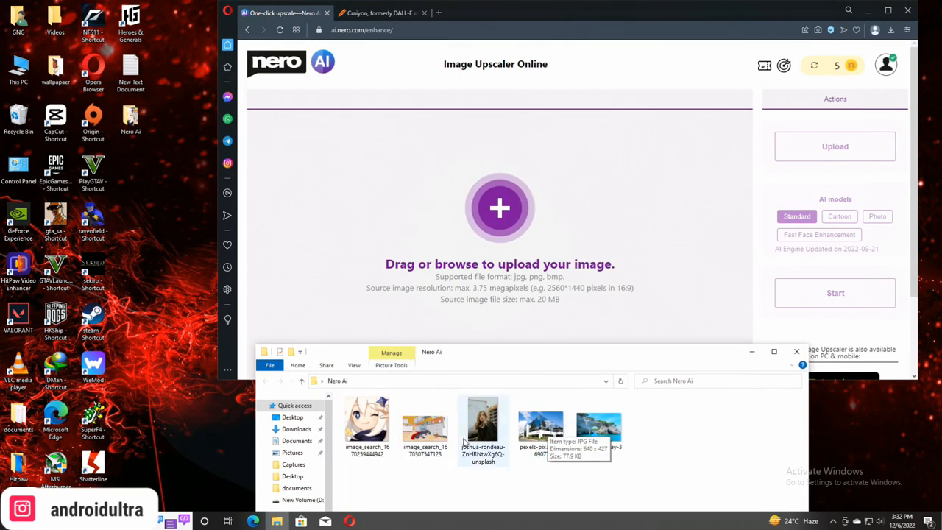
{"action": "double_click", "coordinate": [368, 424]}
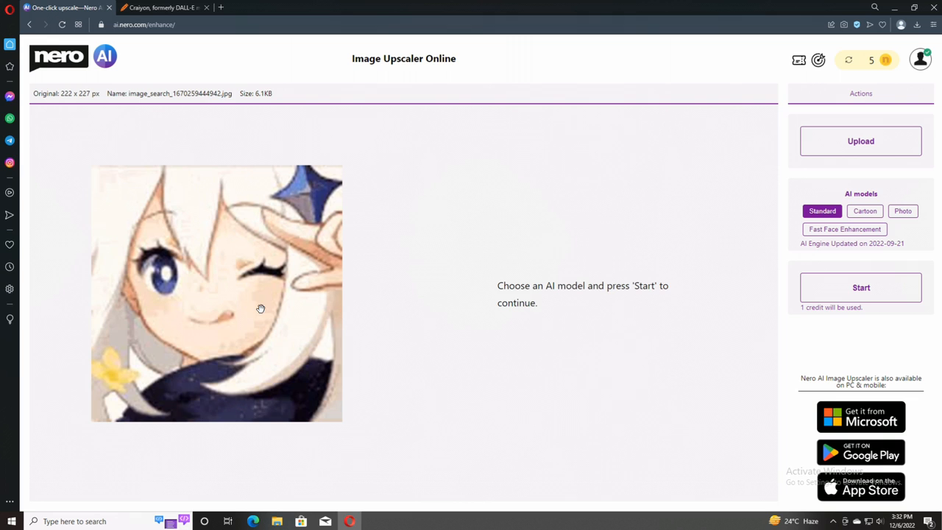
{"action": "left_click", "coordinate": [859, 287]}
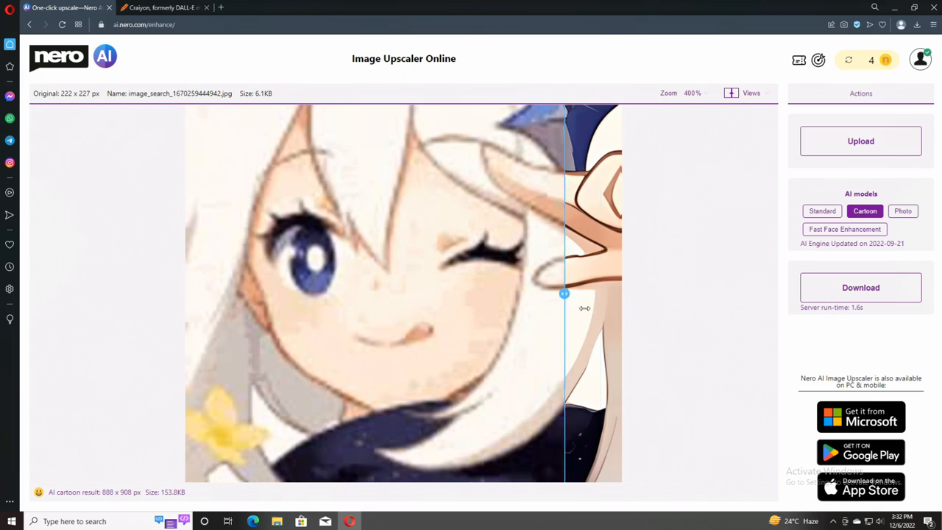
{"action": "left_click_drag", "start_coordinate": [565, 295], "coordinate": [273, 294]}
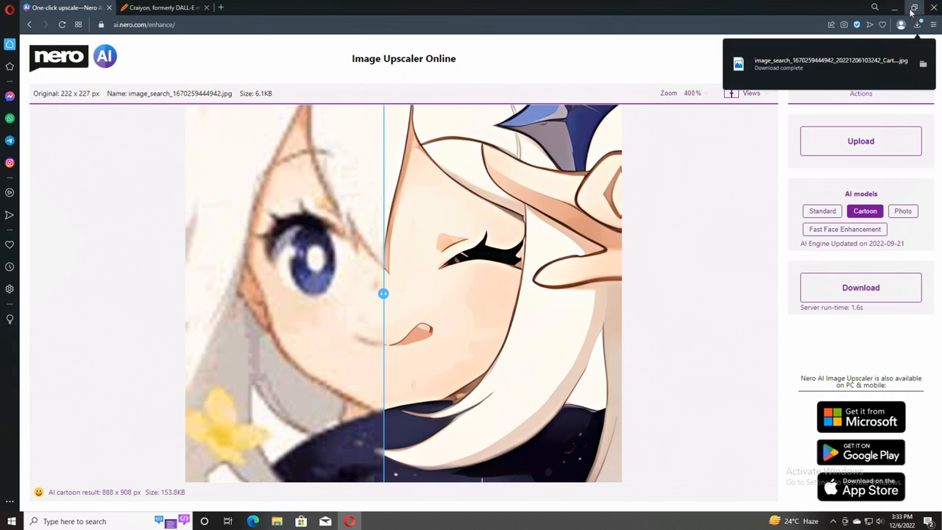
{"action": "left_click", "coordinate": [914, 8]}
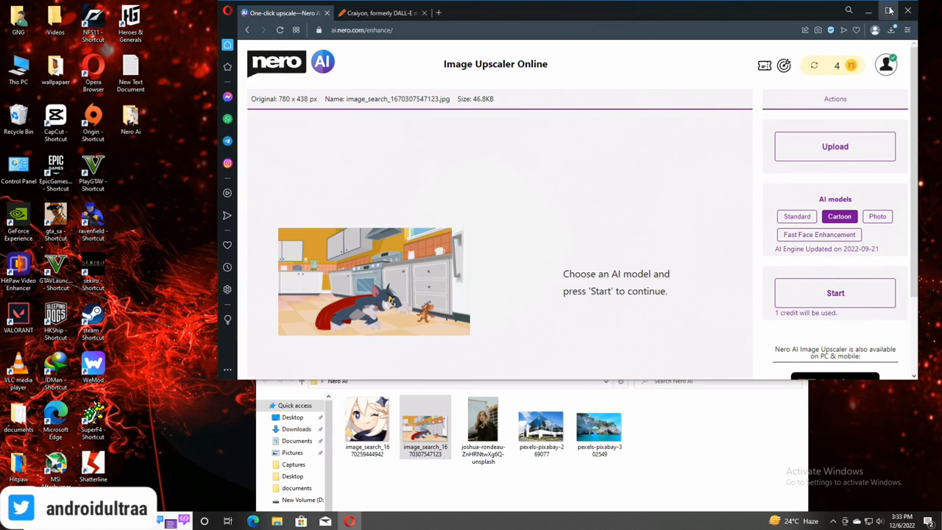
Maximize the browser and run the Cartoon model on the cat-and-mouse frame
{"action": "left_click", "coordinate": [889, 10]}
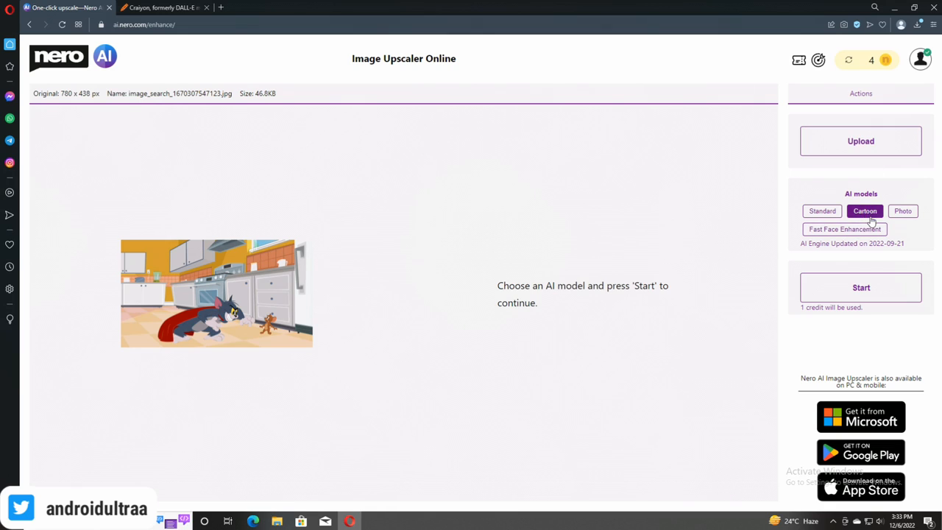
{"action": "left_click", "coordinate": [859, 287]}
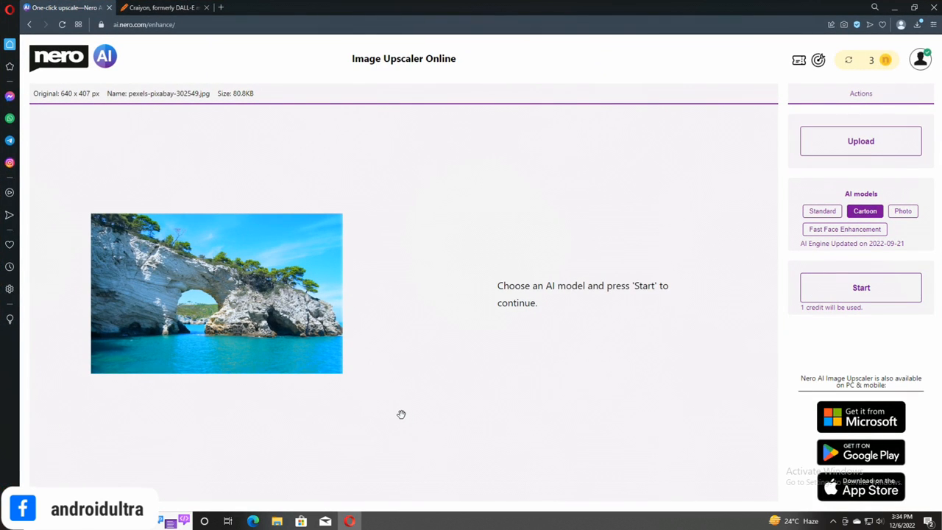
Run the Standard model on the sea arch photo and inspect the rock arch detail side by side
{"action": "left_click", "coordinate": [821, 210]}
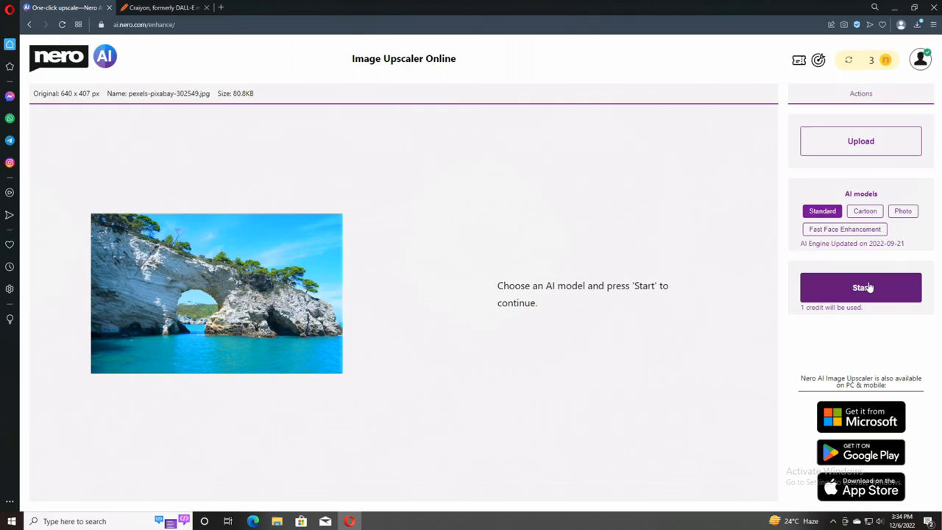
{"action": "left_click", "coordinate": [859, 287]}
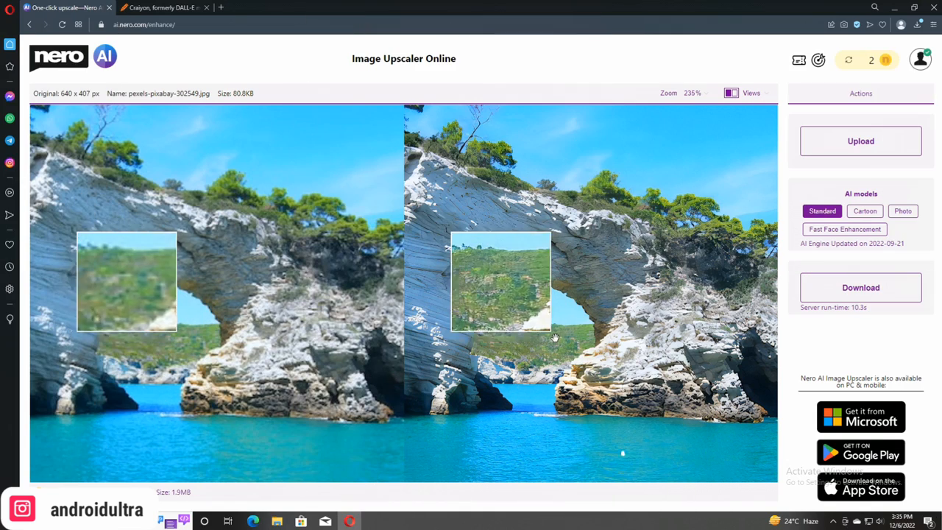
{"action": "left_click_drag", "start_coordinate": [556, 339], "coordinate": [474, 327]}
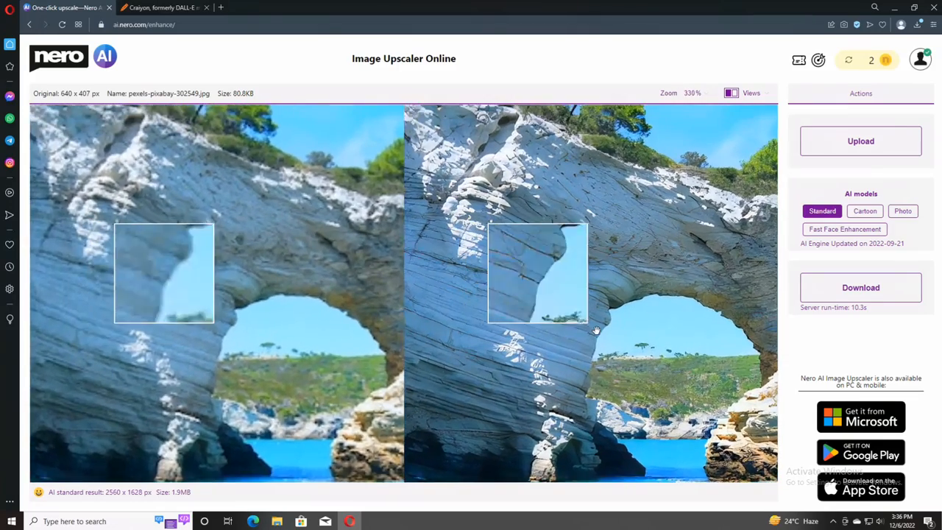
{"action": "scroll", "scroll_direction": "up", "scroll_amount": 3}
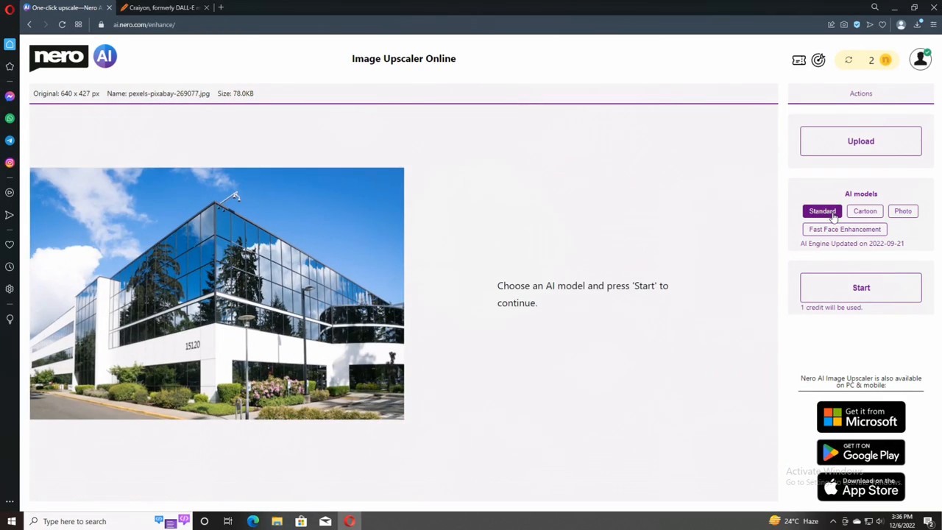
Run the Standard model on the glass office building and scroll the side-by-side result
{"action": "left_click", "coordinate": [860, 287]}
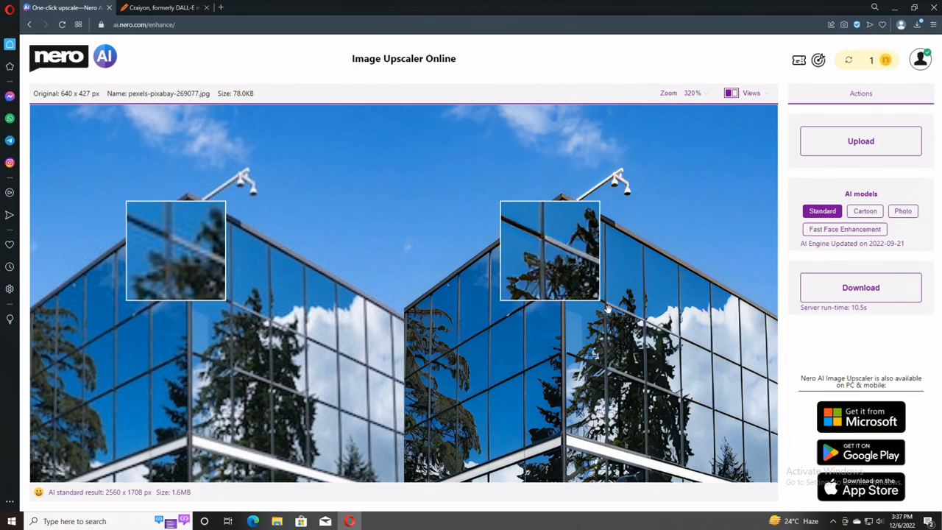
{"action": "scroll", "scroll_direction": "down", "scroll_amount": 3}
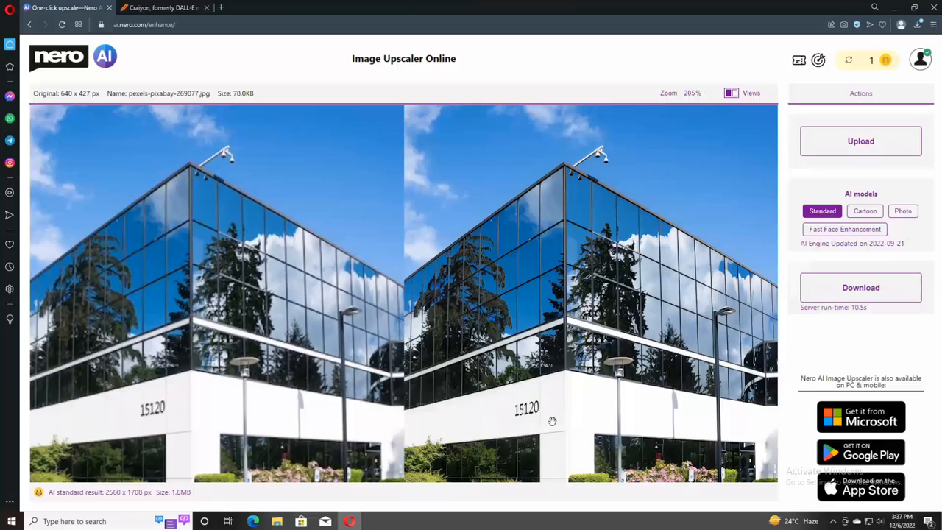